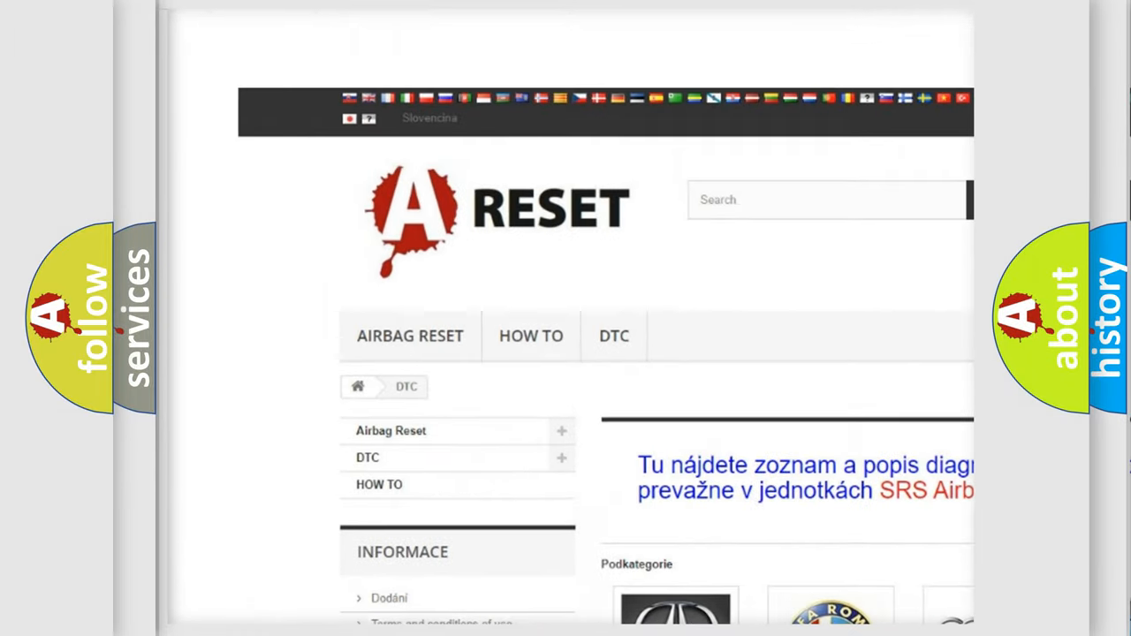
Scroll the DTC brand grid and open the Lincoln diagnostic code list
scroll(down, 3)
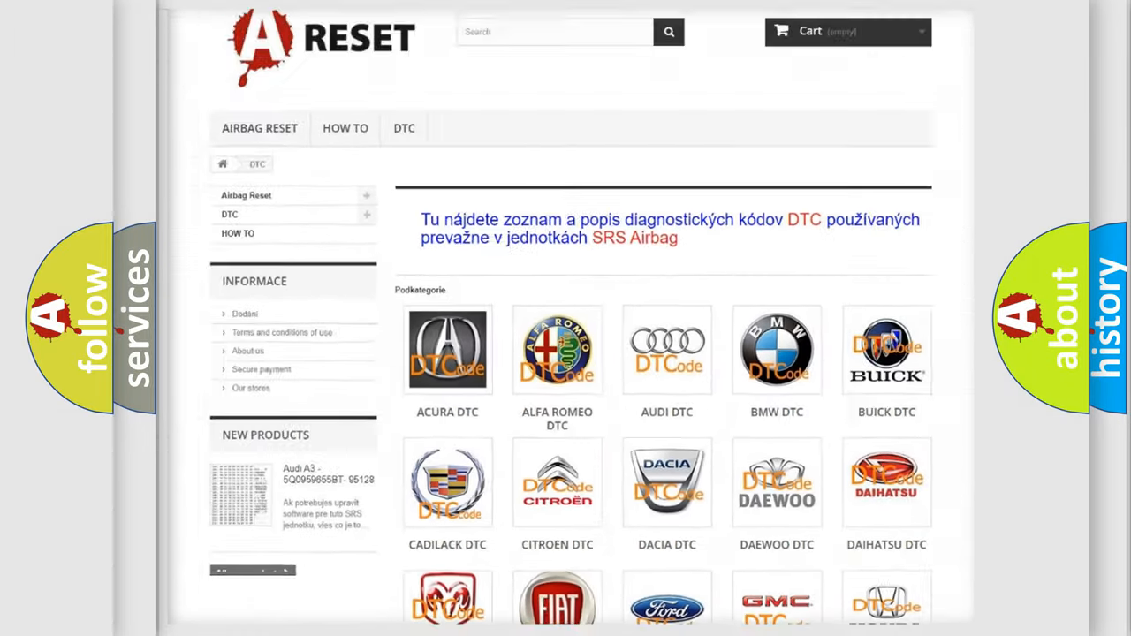
scroll(down, 3)
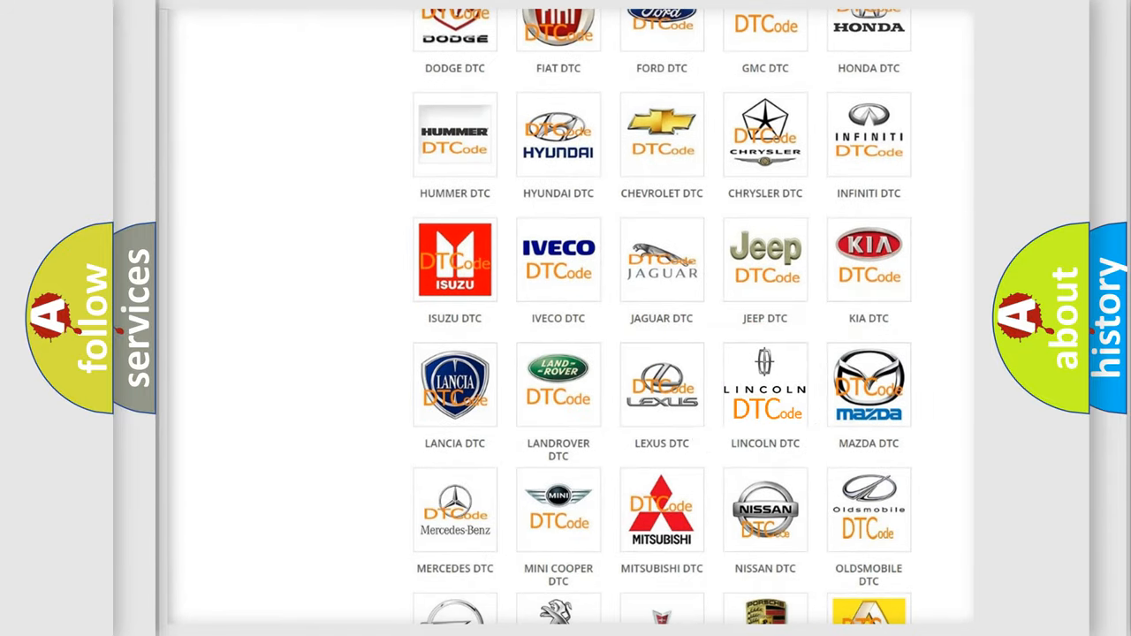
click(765, 384)
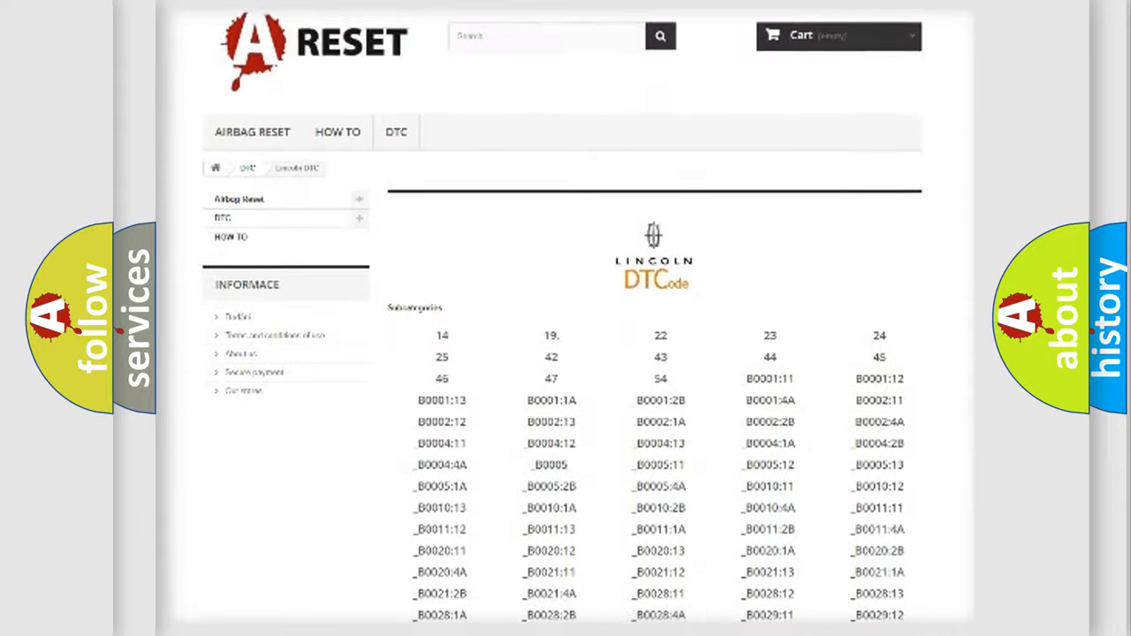
scroll(down, 3)
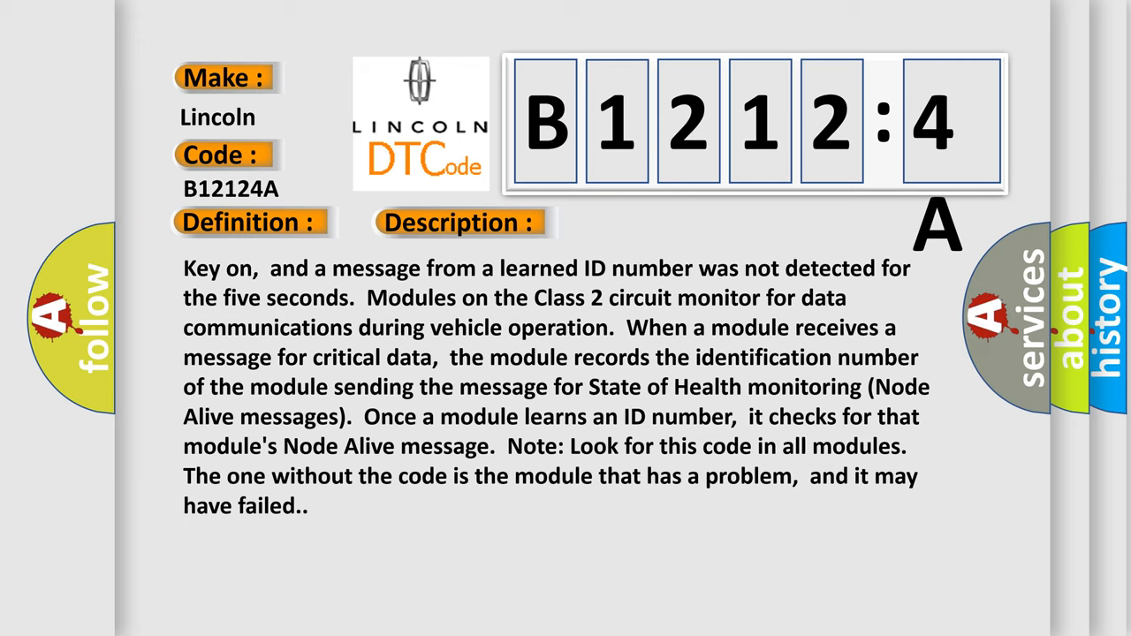
Advance to the Lincoln B12124A slides listing its description and causes
click(649, 222)
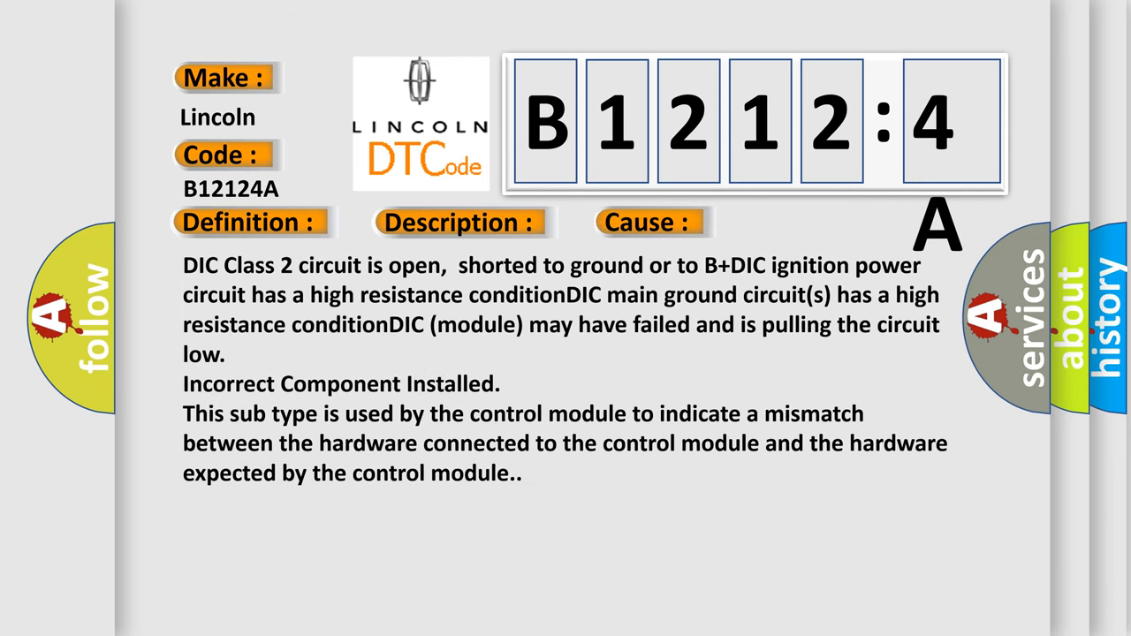